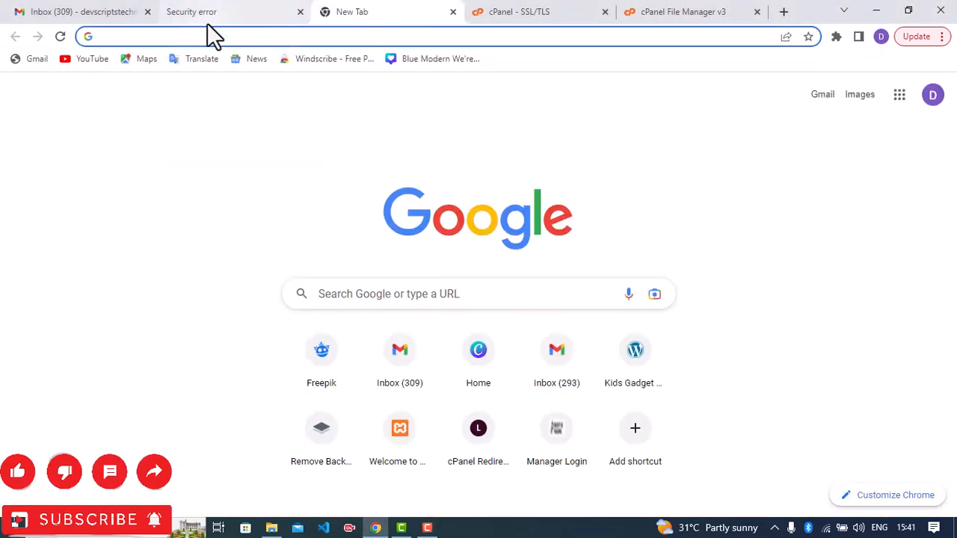
Search Google for 'google console' and scroll to the Search Console Tools result.
text(google co)
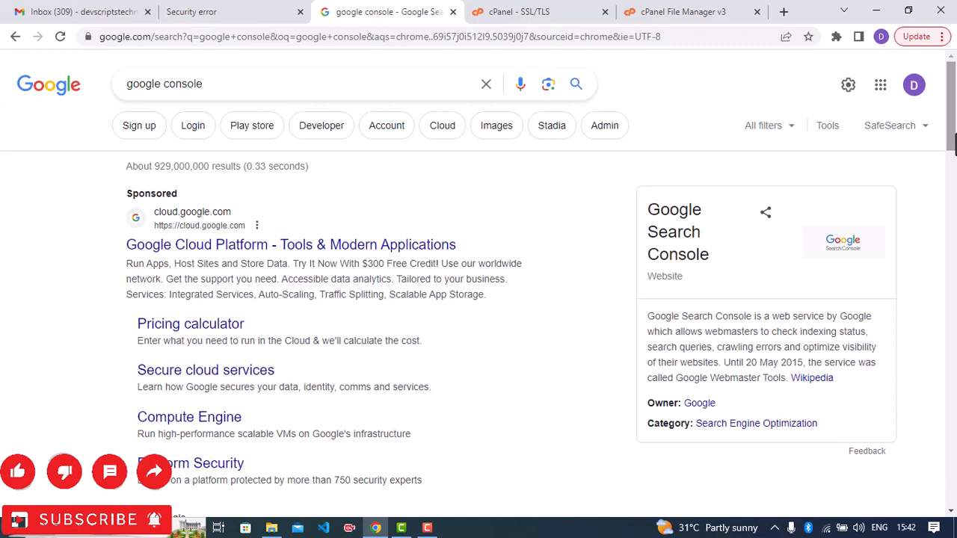
scroll(down, 3)
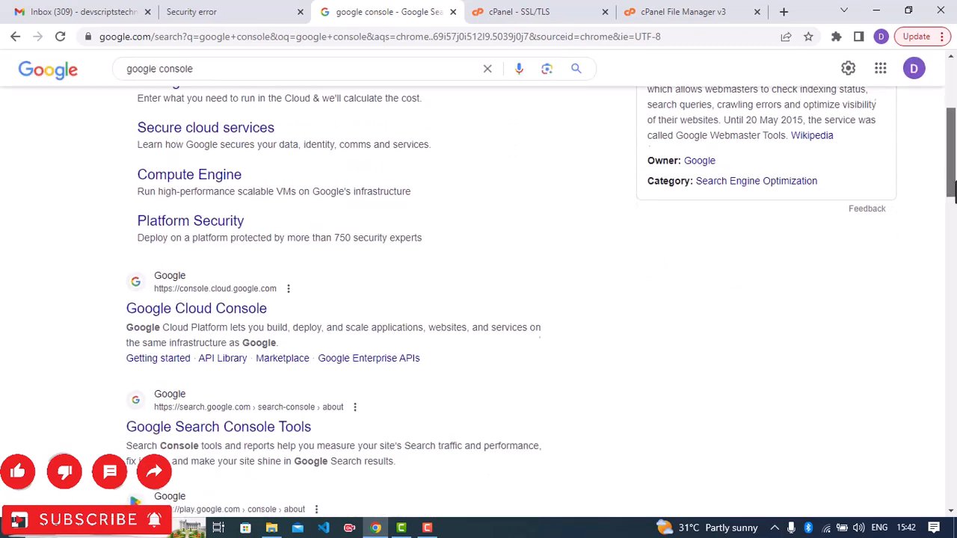
scroll(down, 3)
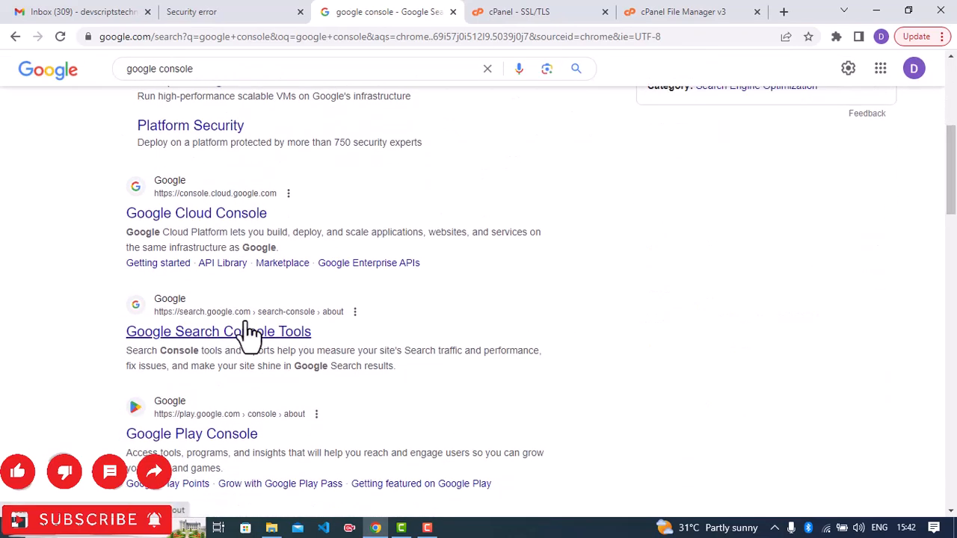
Open Search Console, choose Start now, and switch to the deceptive-site warning tab.
click(219, 332)
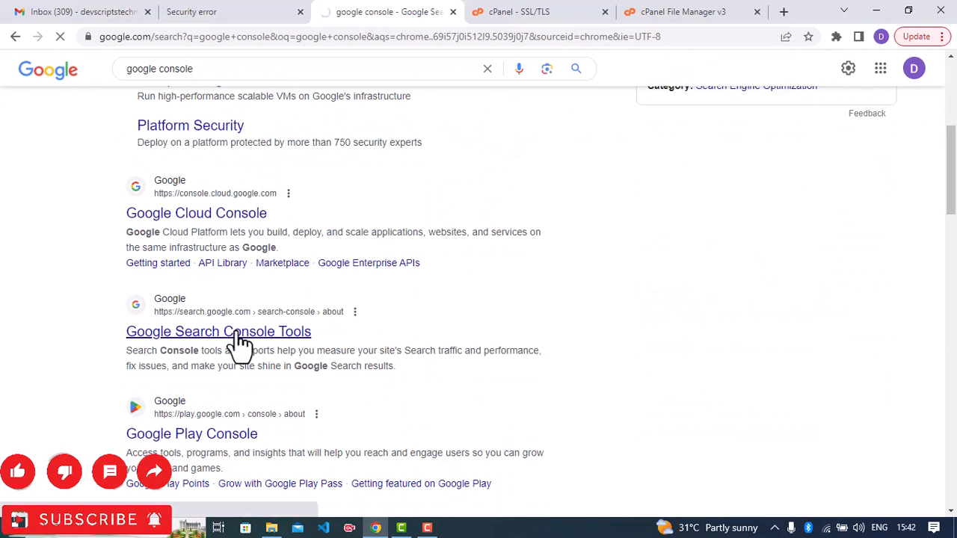
click(217, 332)
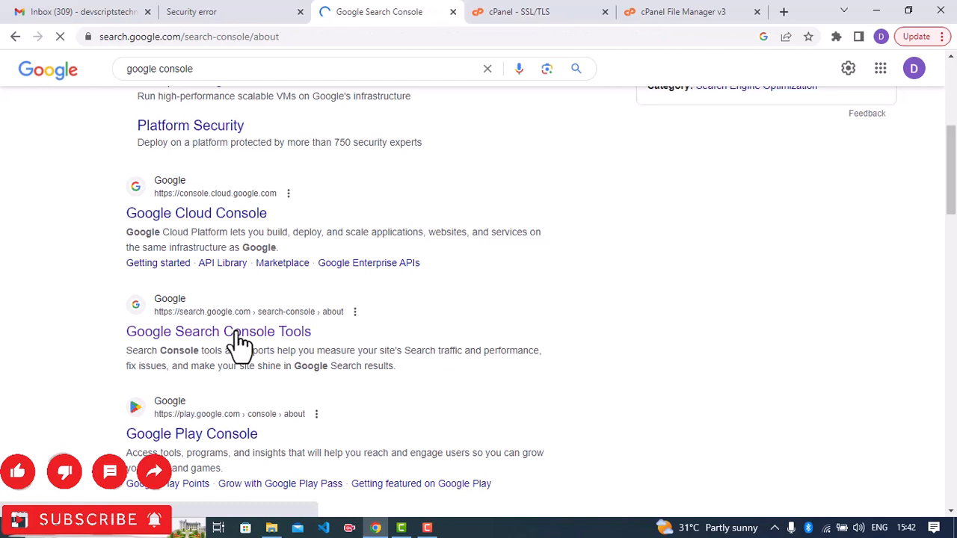
click(217, 332)
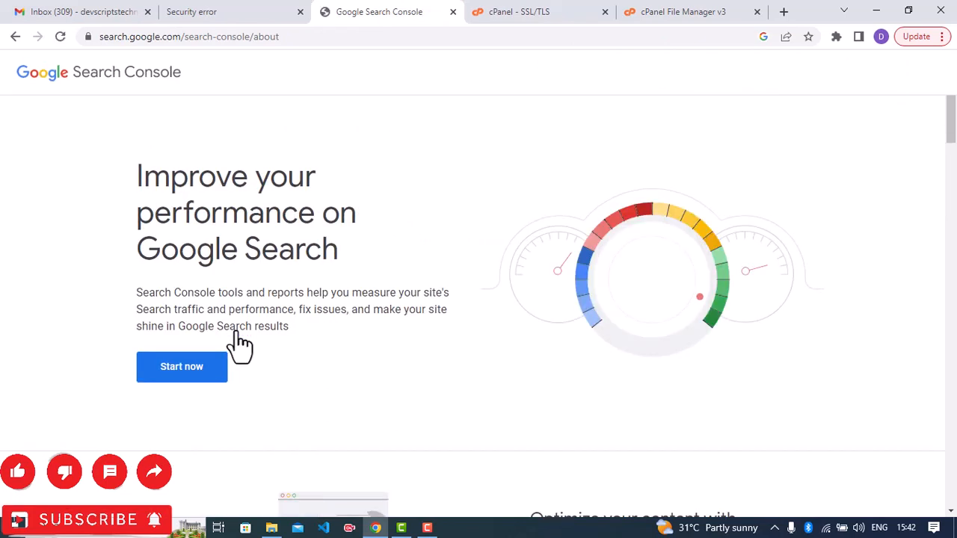
mouse_move(219, 415)
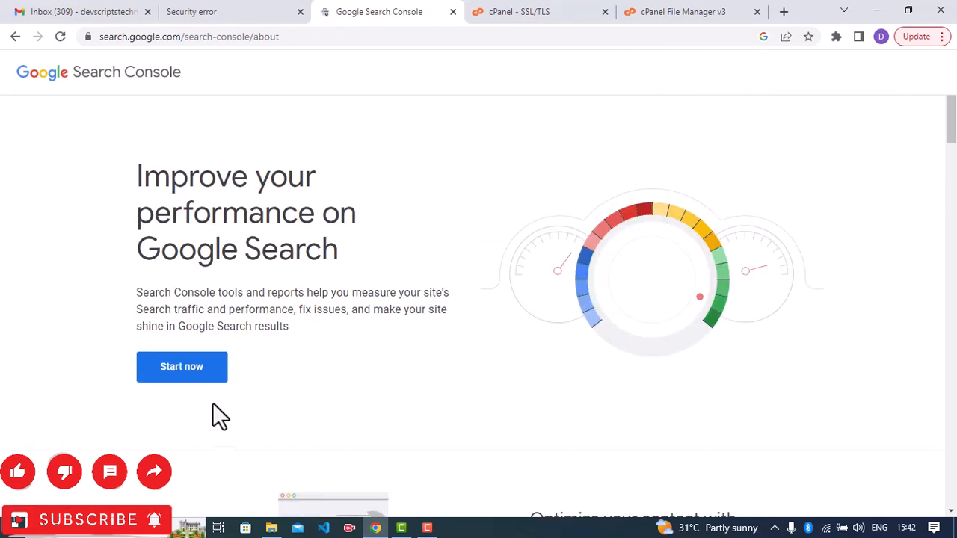
click(181, 367)
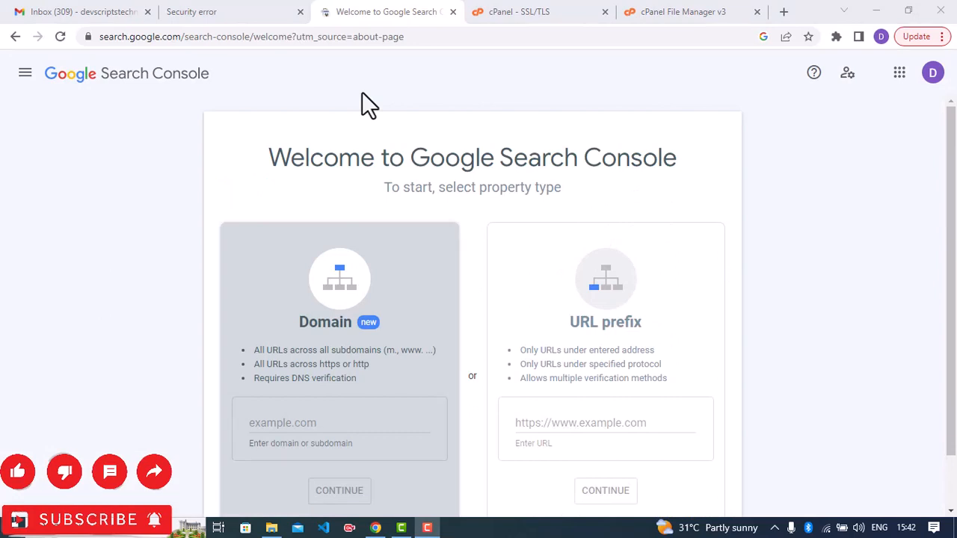
mouse_move(238, 19)
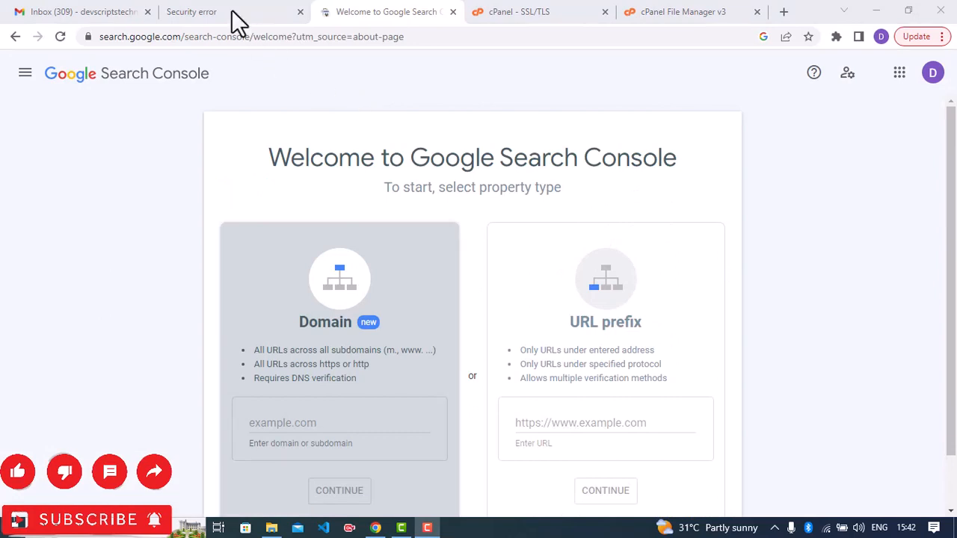
click(190, 11)
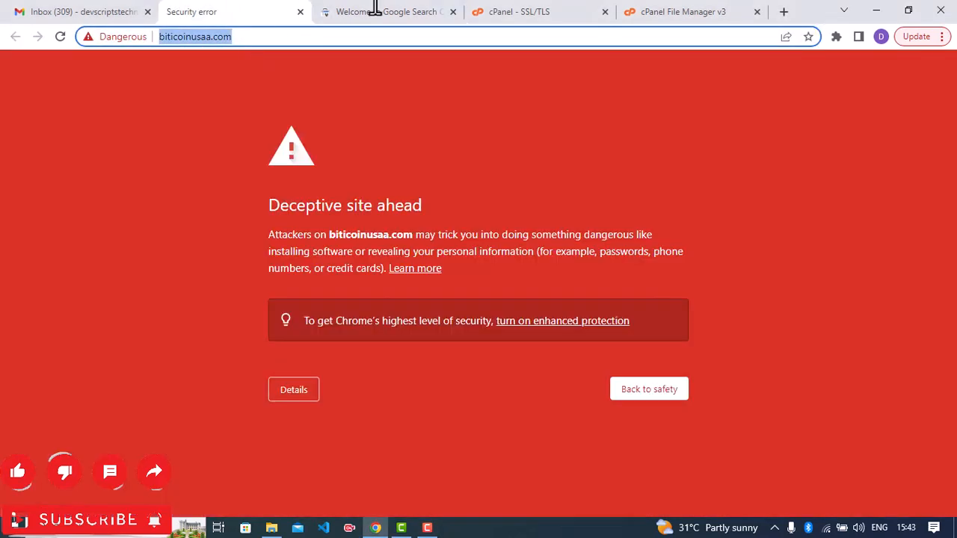
mouse_move(366, 105)
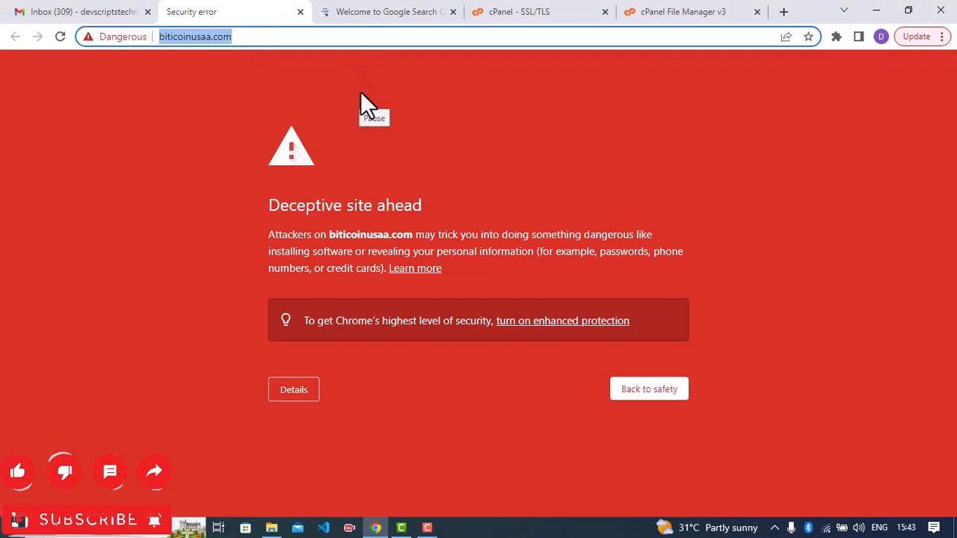
click(385, 11)
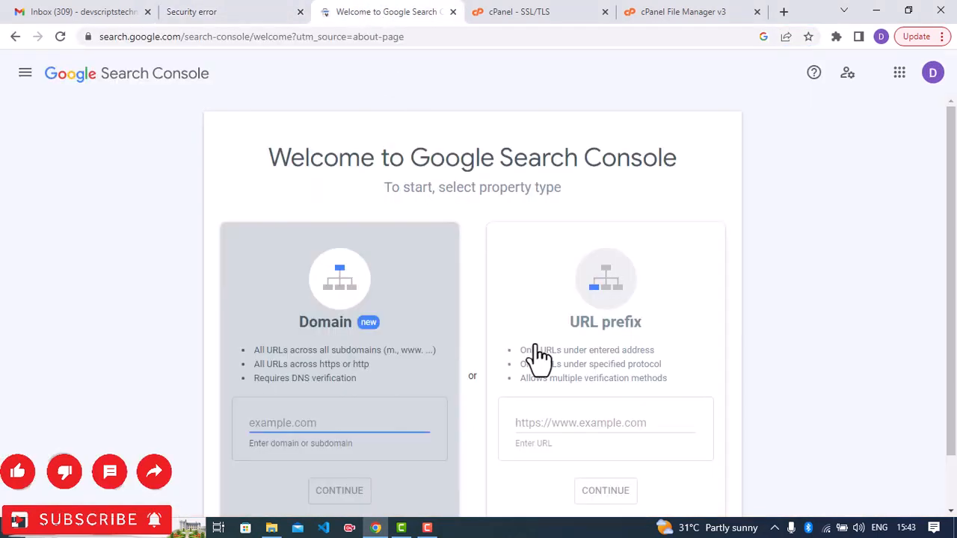
click(606, 423)
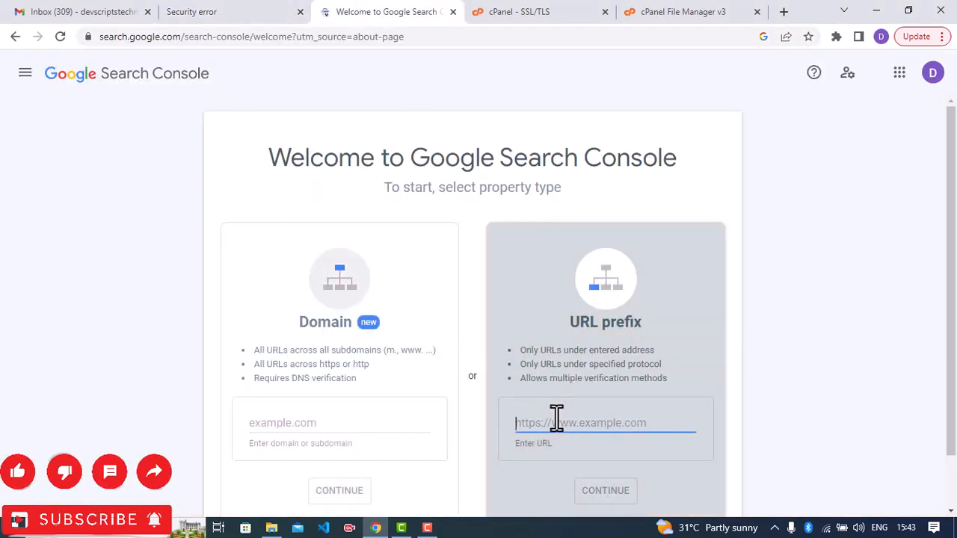
text(http://bitcoinusaa.com/)
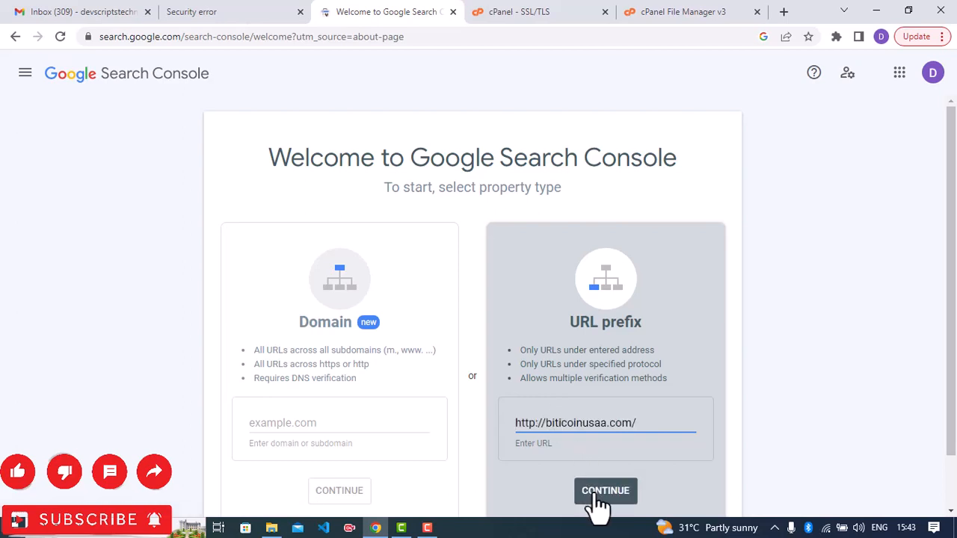
click(605, 491)
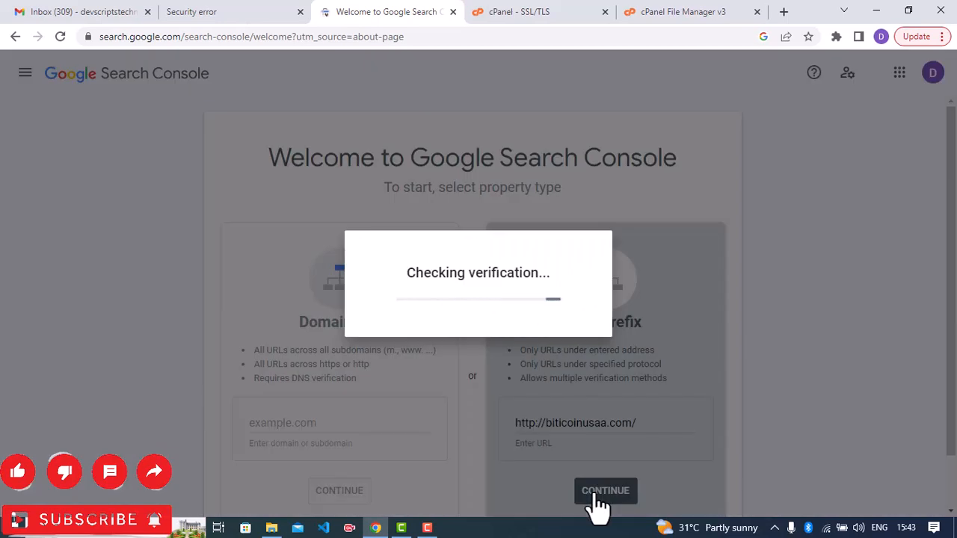
click(605, 490)
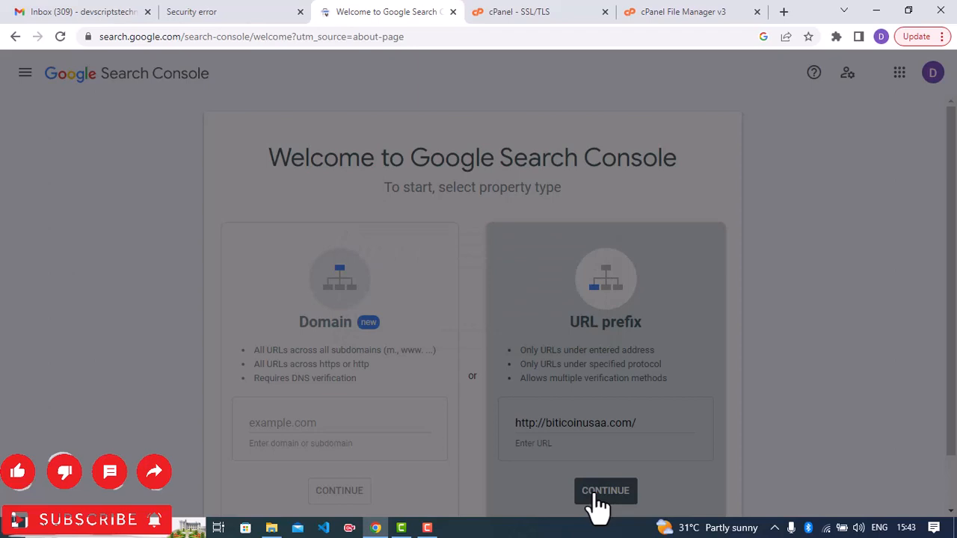
Download the googlef6a66c0a53222213.html verification file from the Verify ownership dialog.
click(605, 491)
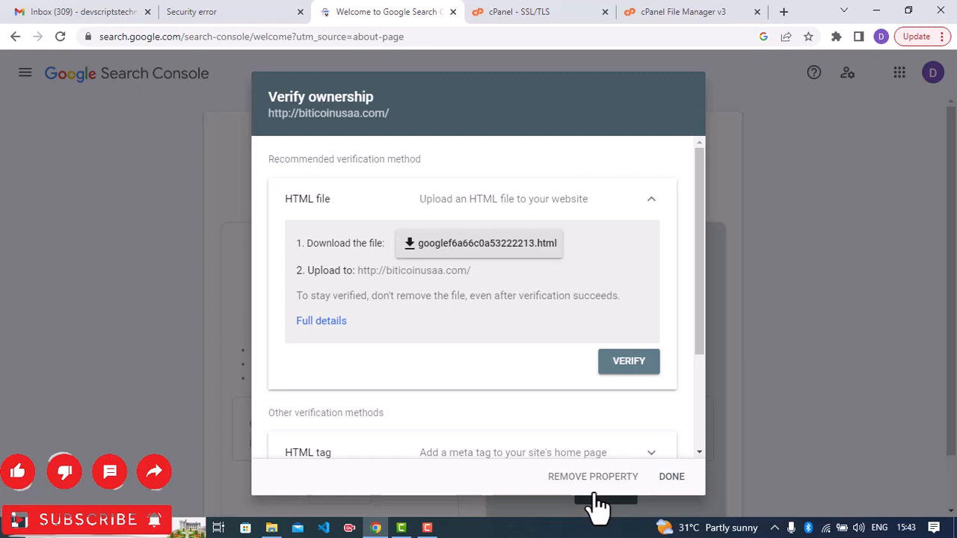
mouse_move(482, 266)
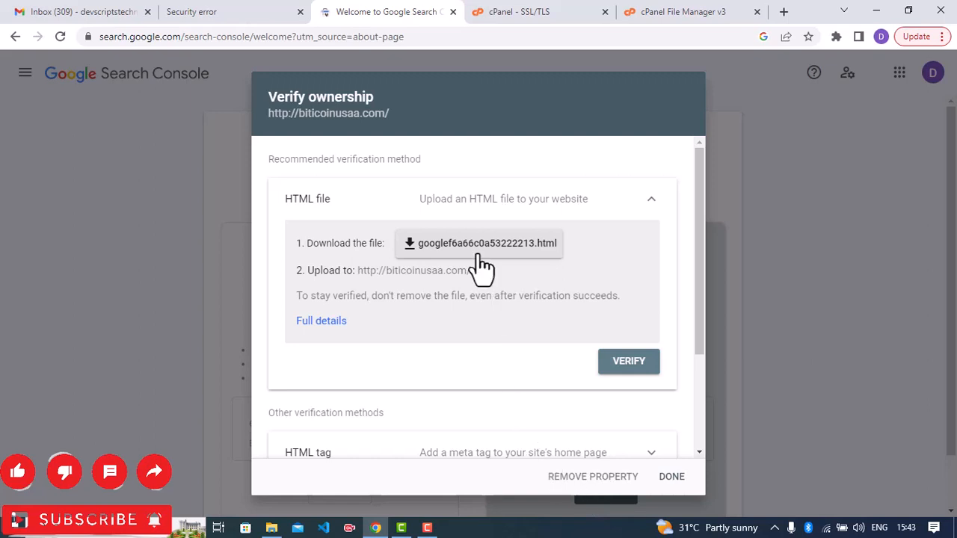
click(478, 243)
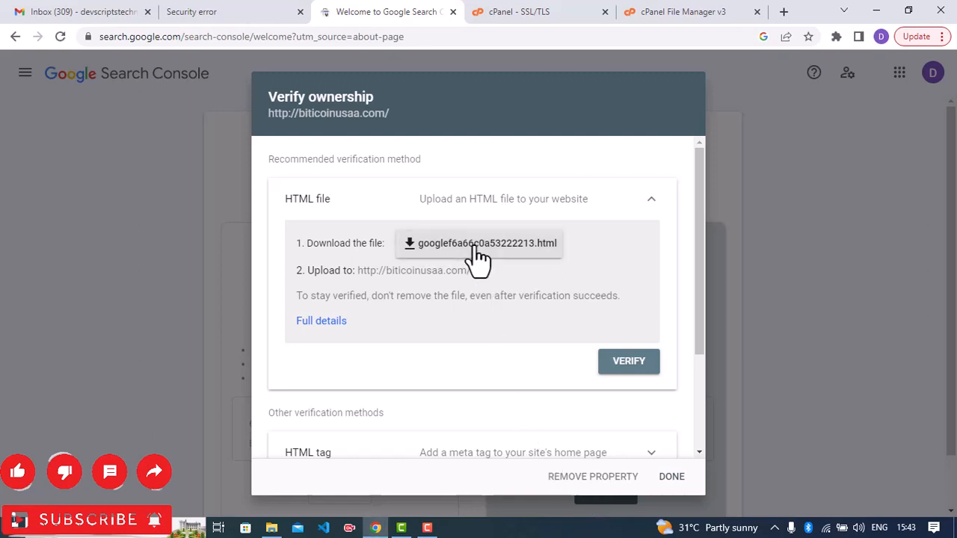
click(478, 243)
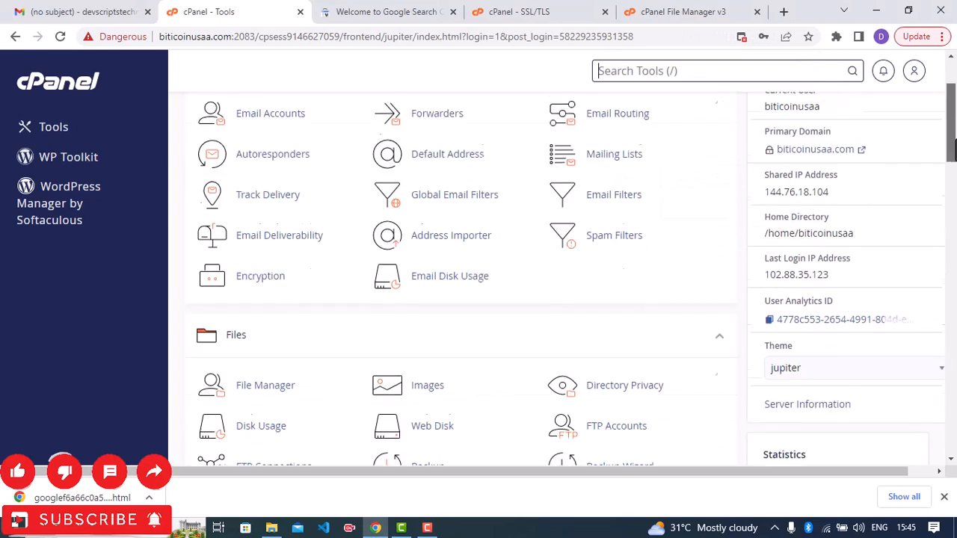
Open cPanel File Manager past the browser security warning and enter public_html.
scroll(down, 3)
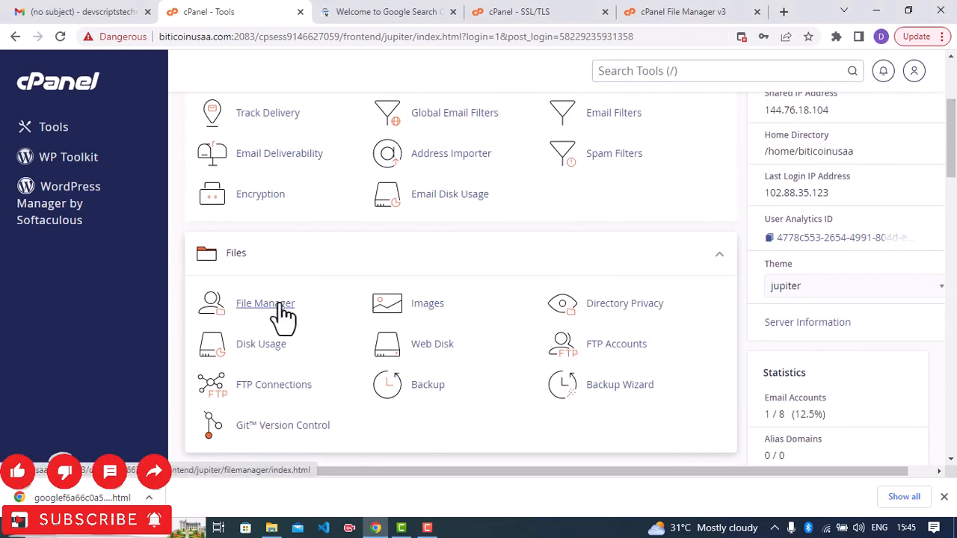
click(264, 303)
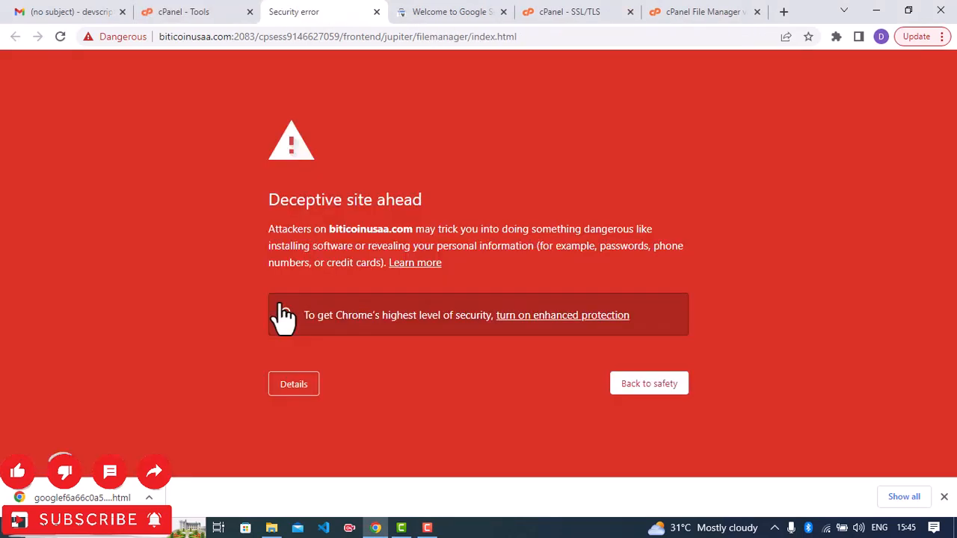
click(294, 383)
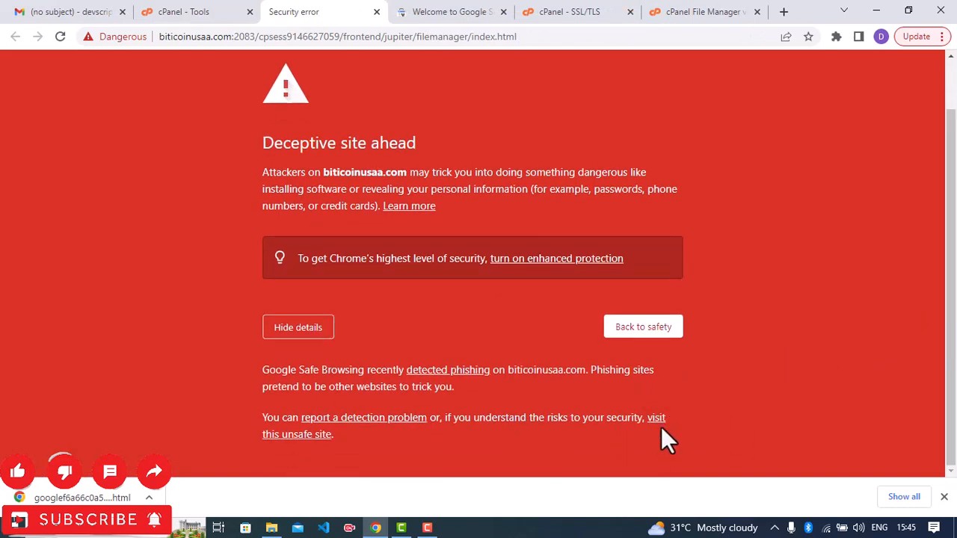
click(656, 417)
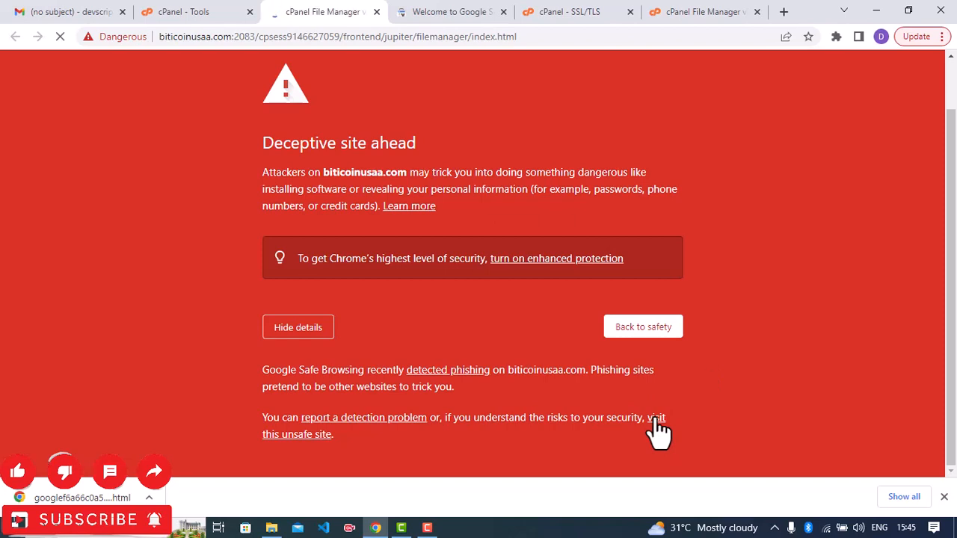
click(297, 434)
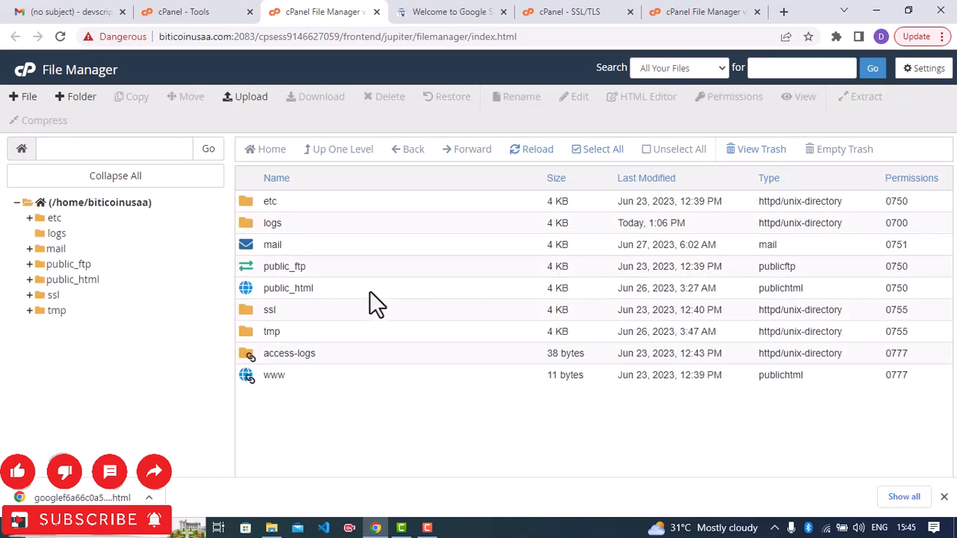
click(288, 288)
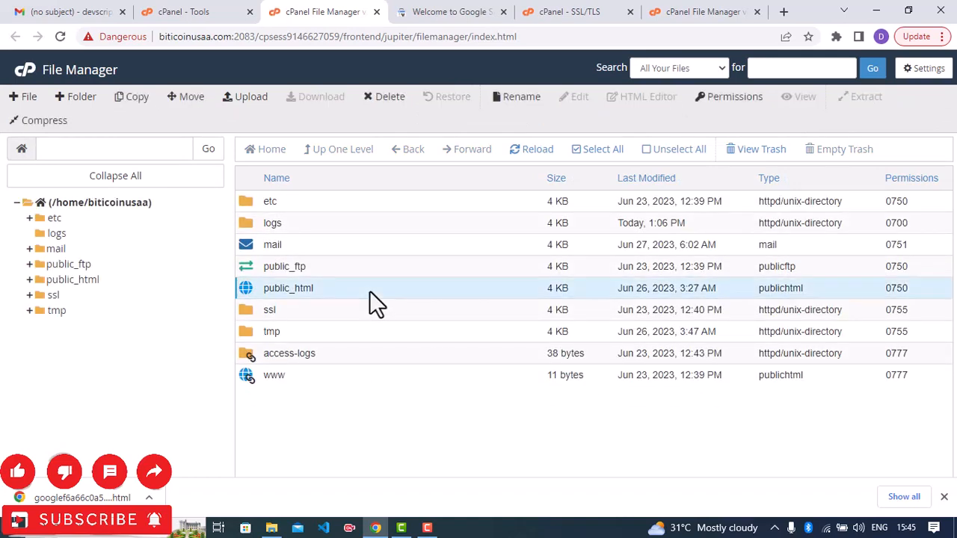
double_click(288, 287)
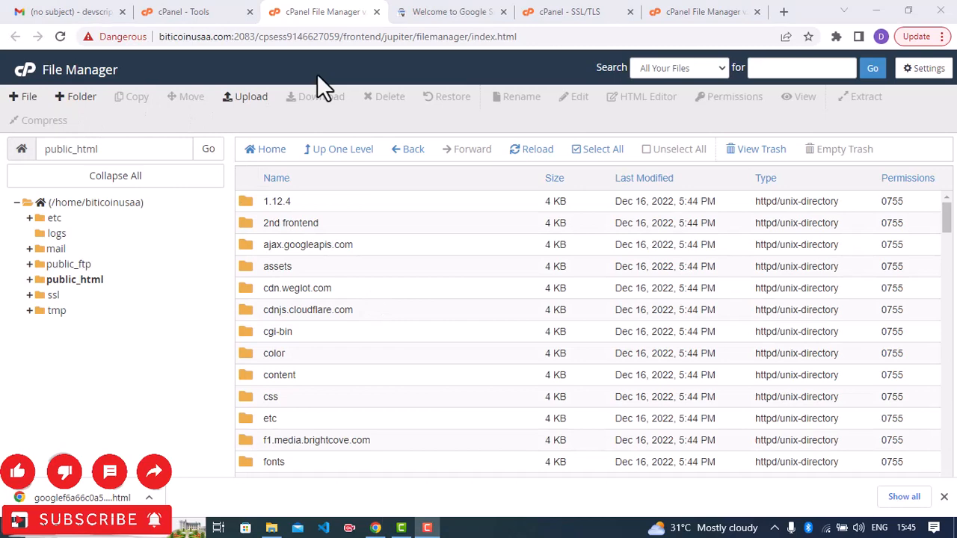
Upload googlef6a66c0a53222213.html into public_html, bypassing the unsafe-site warning.
click(245, 96)
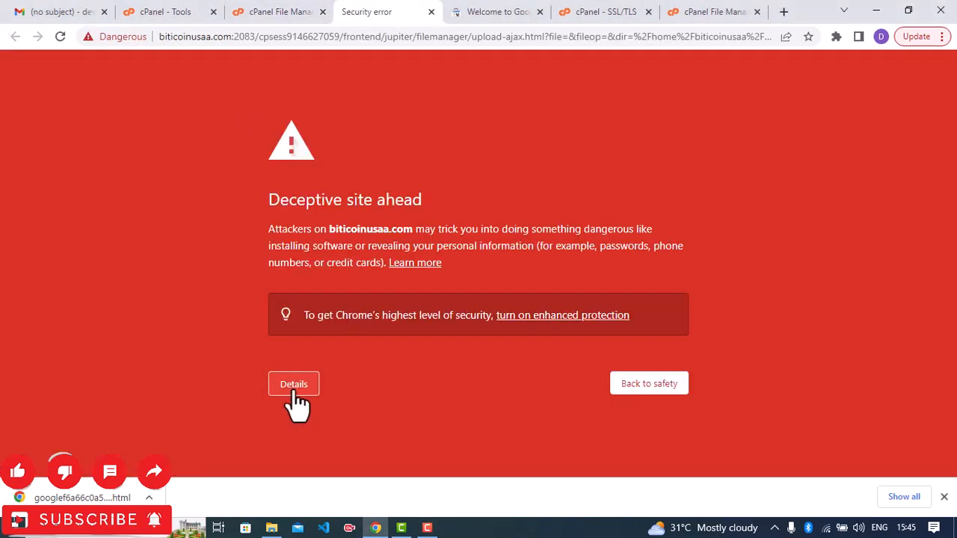
click(294, 384)
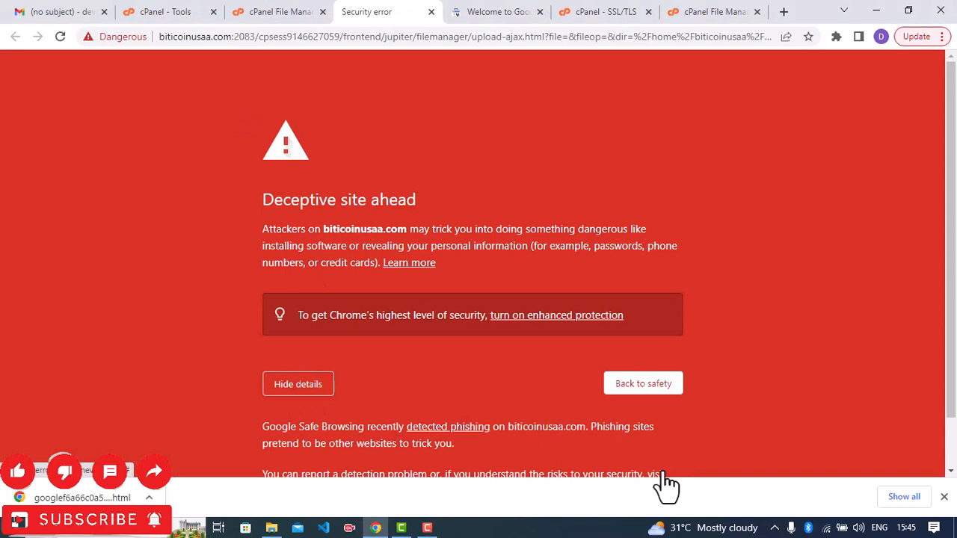
click(642, 383)
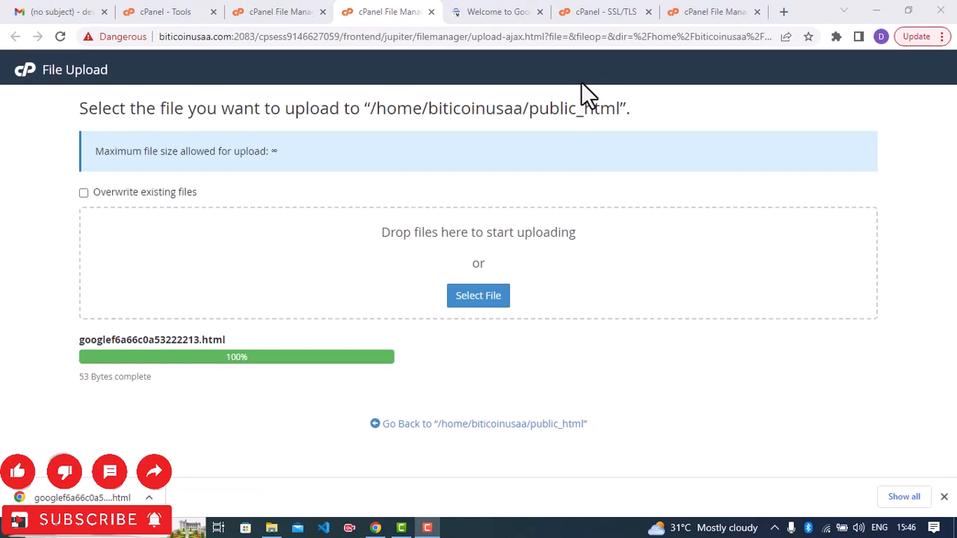
mouse_move(496, 12)
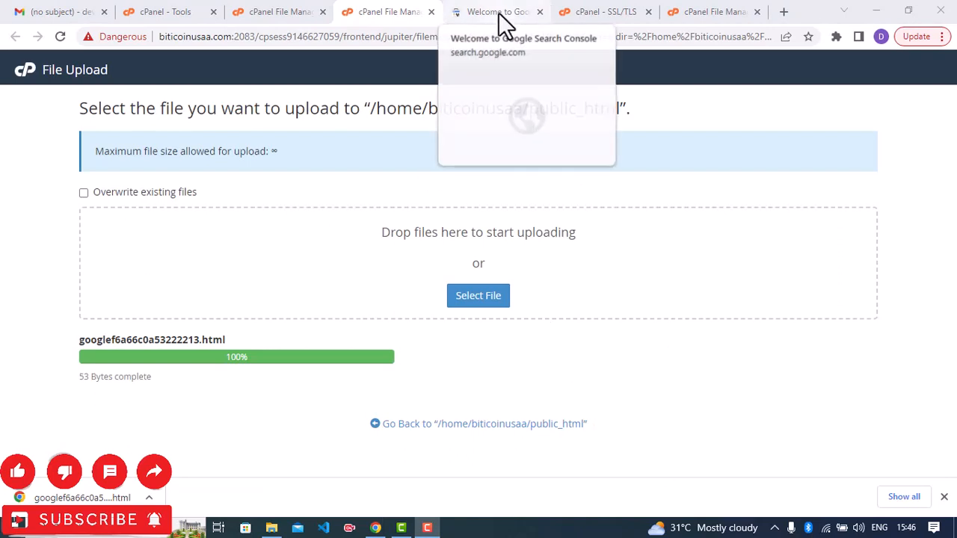
click(496, 11)
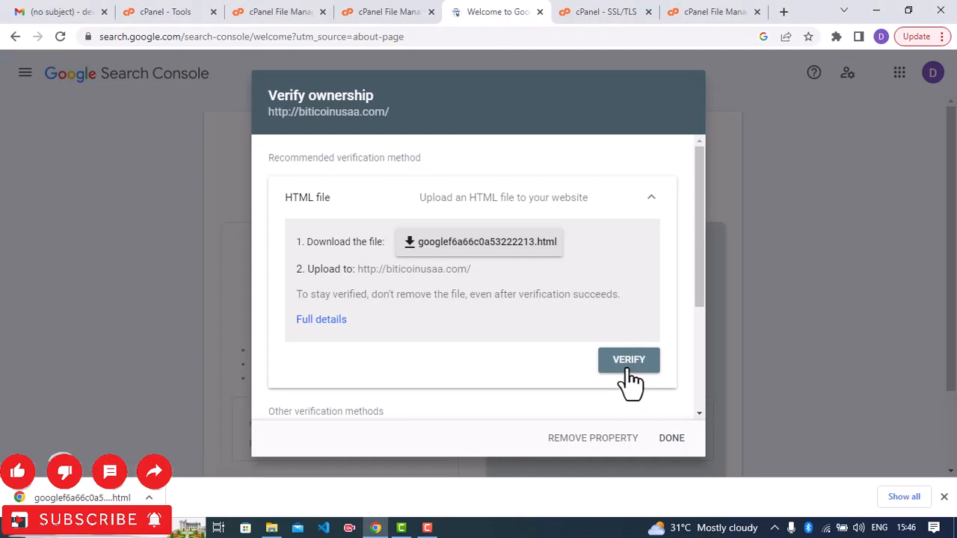
click(628, 360)
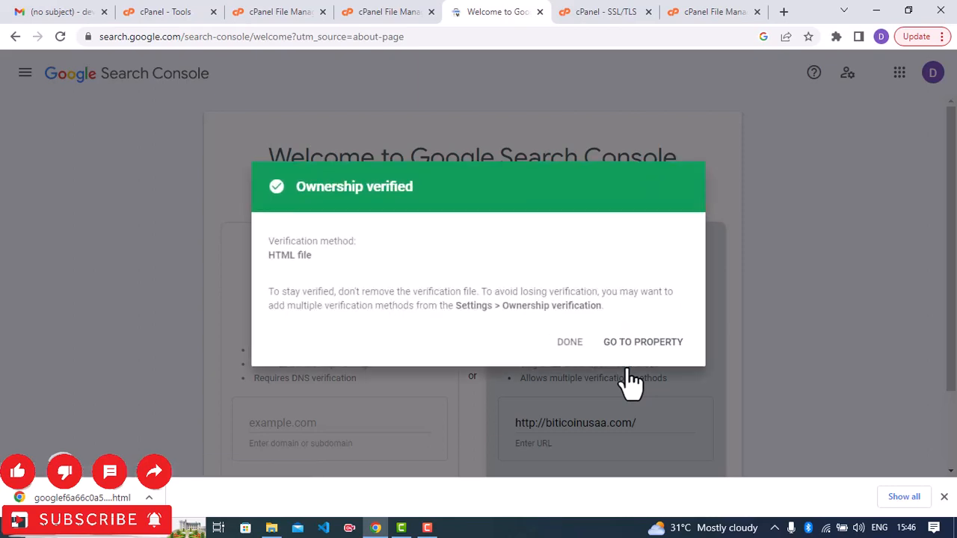
mouse_move(628, 351)
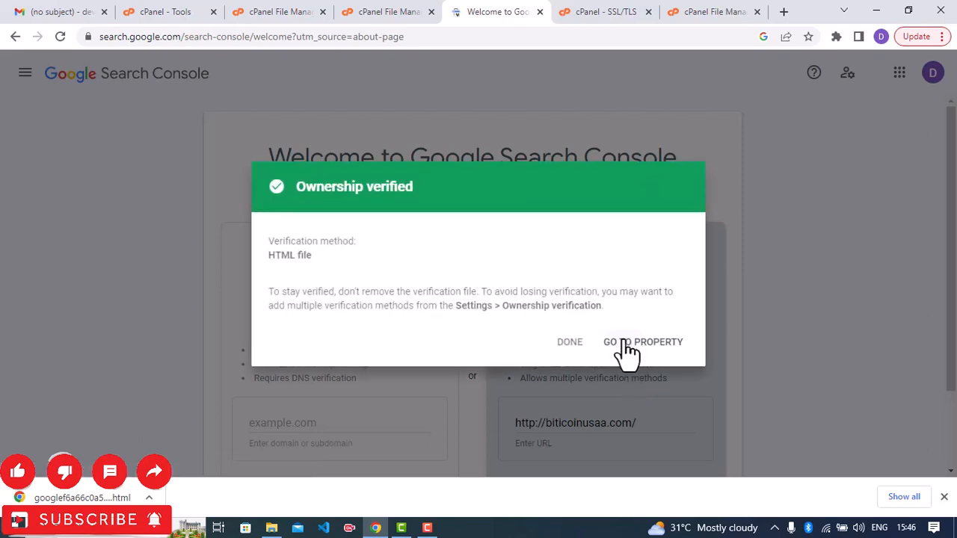
click(642, 342)
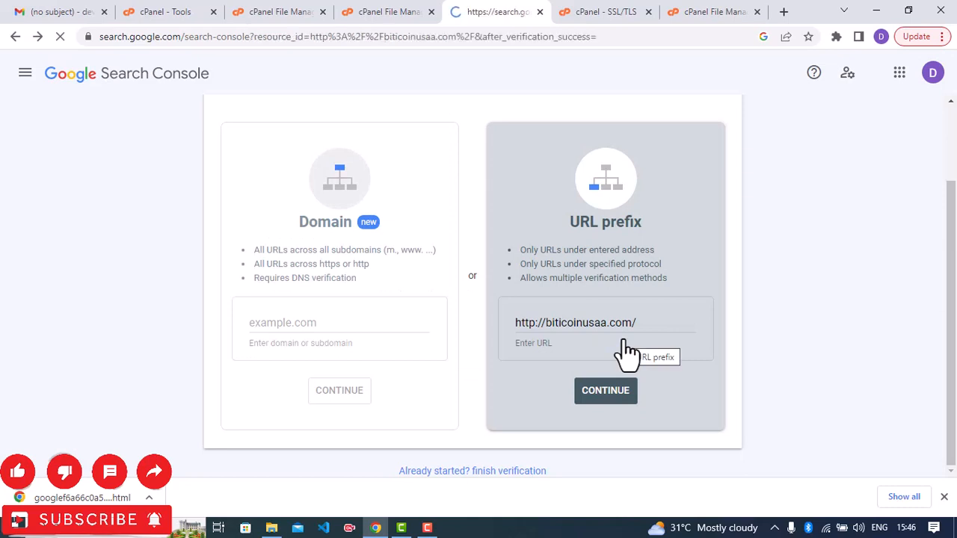
Open the Security issues full report and request review of the deceptive-pages issue.
click(606, 390)
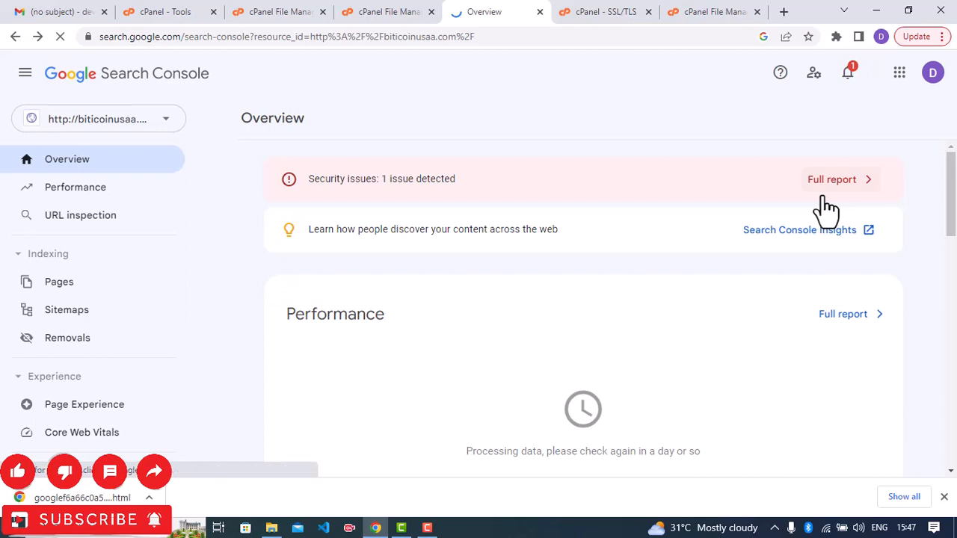
click(832, 180)
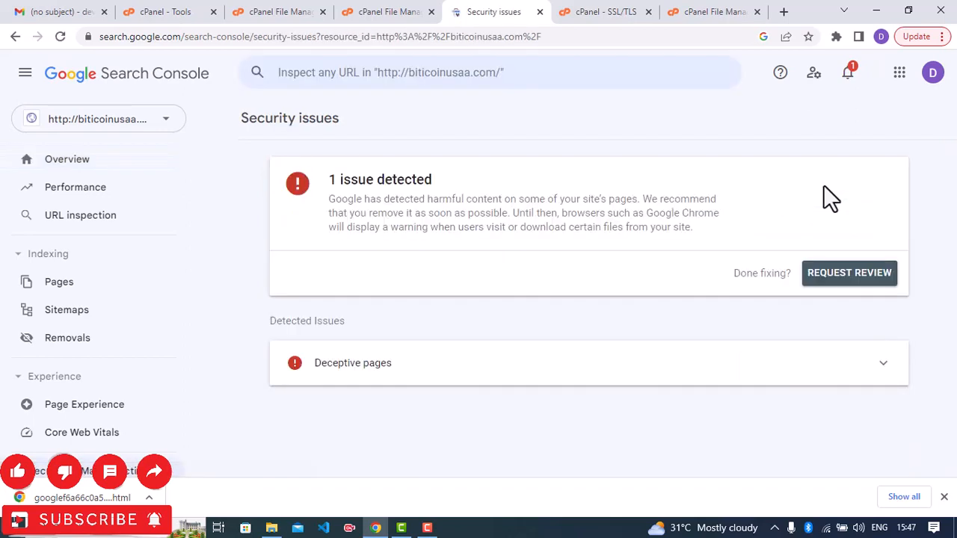
mouse_move(849, 272)
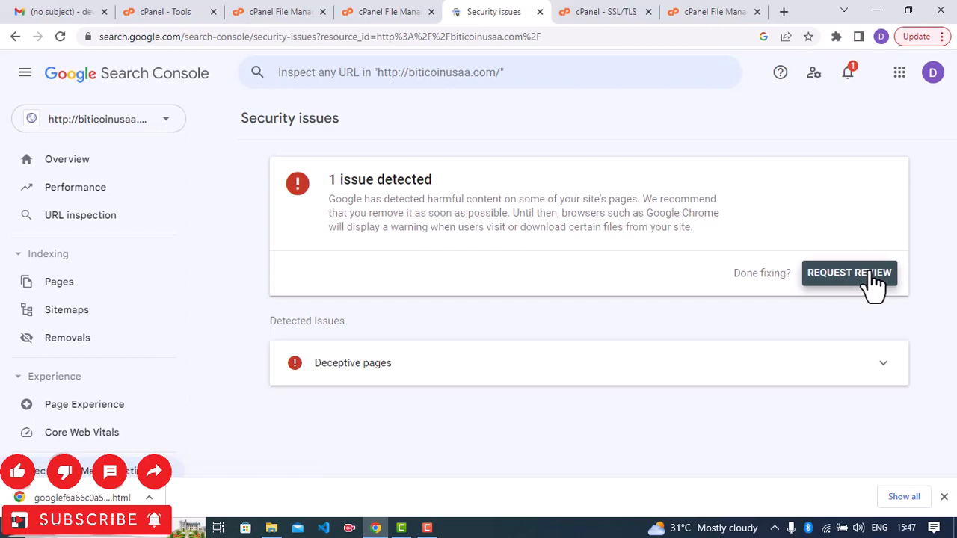
click(849, 272)
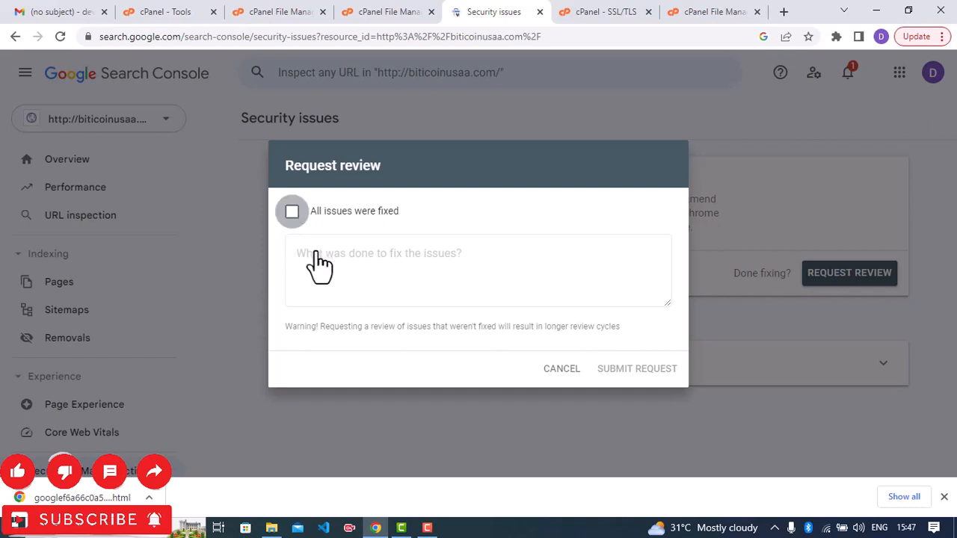
Tick 'All issues were fixed' and explain the website is safe and not fraudulent.
click(292, 211)
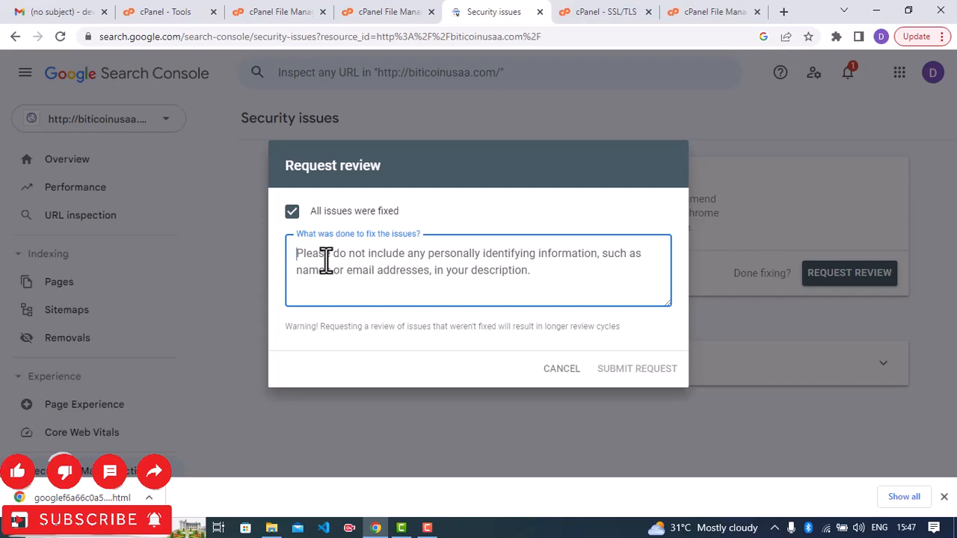
text(Hey)
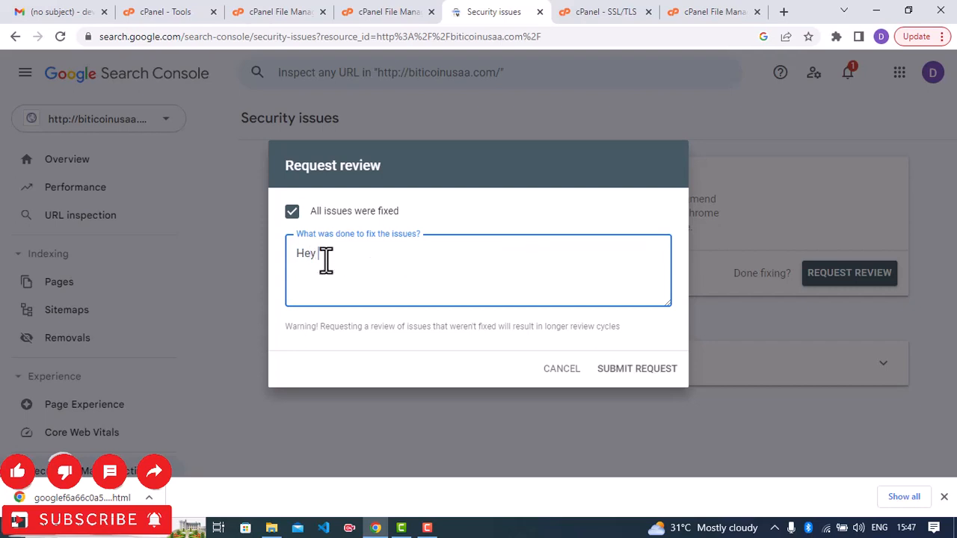
text(Google, i appre)
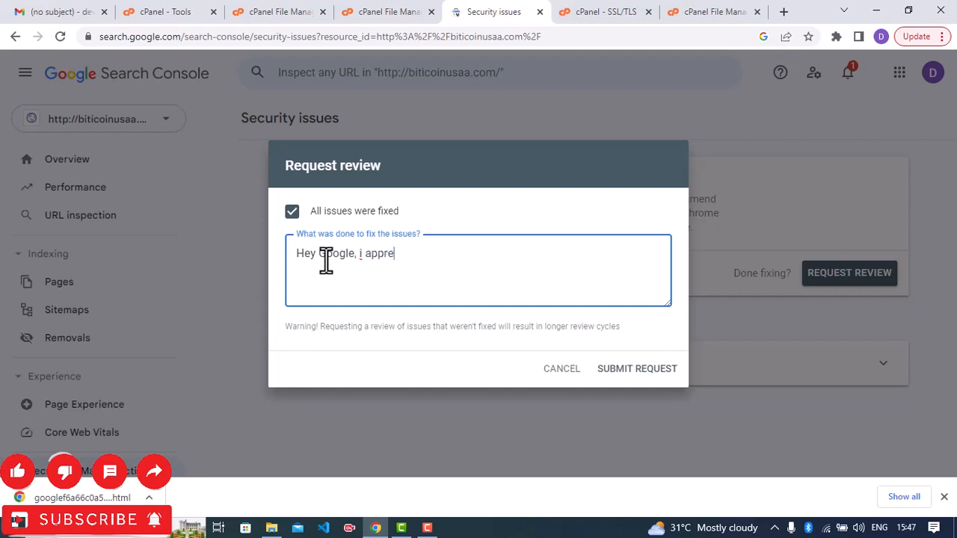
text(caite)
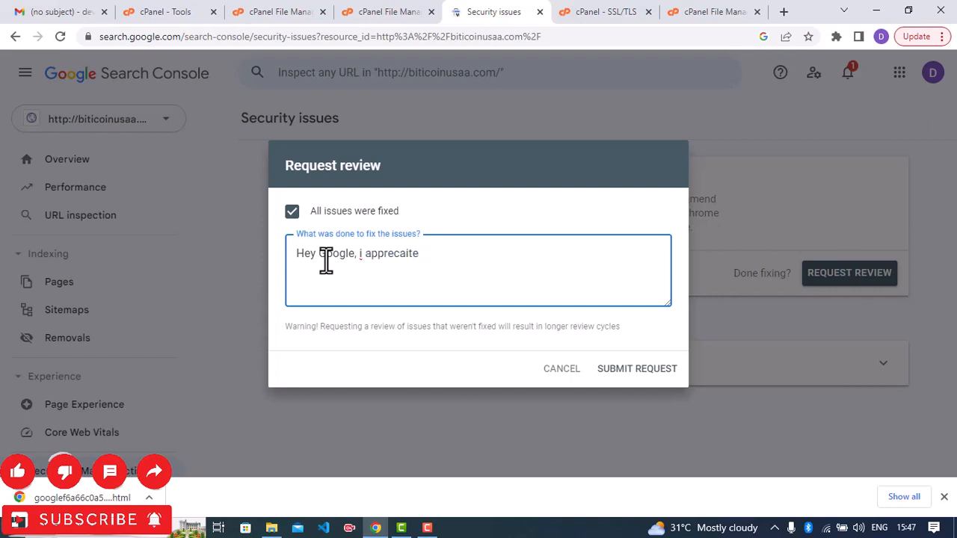
text(appreciate)
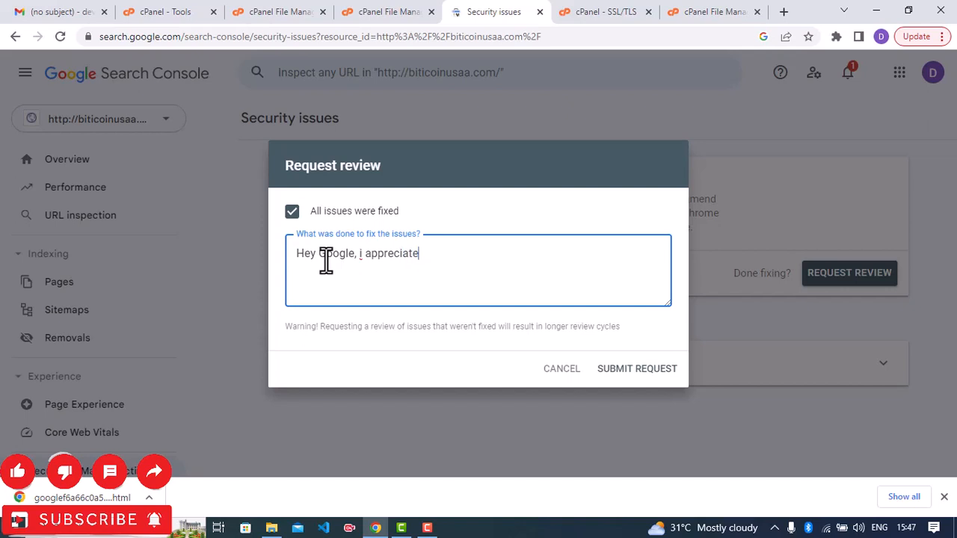
text(the fact that)
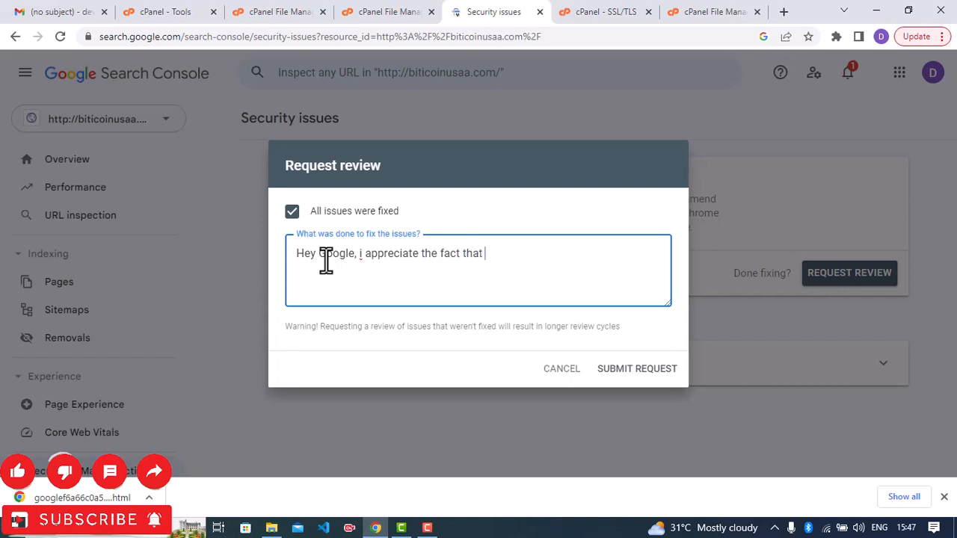
text(your)
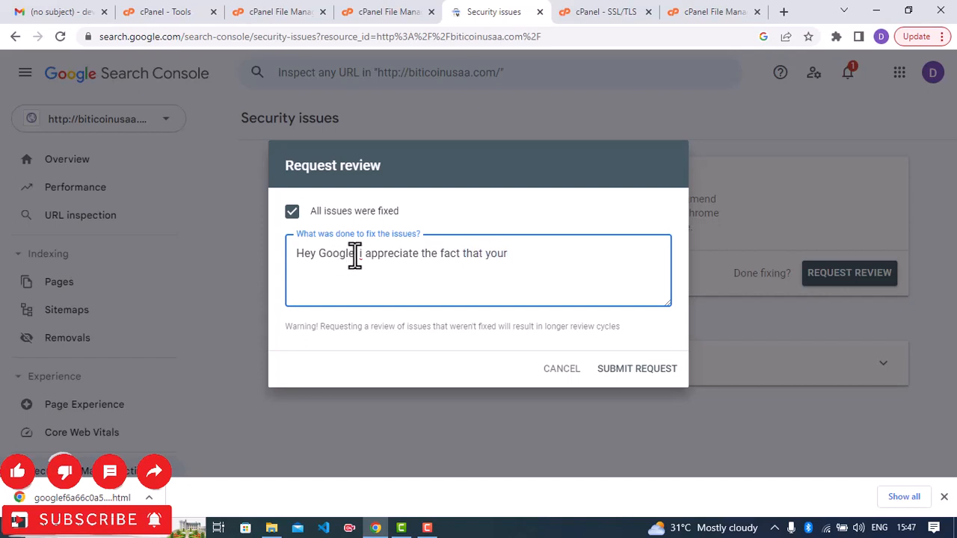
text(team,)
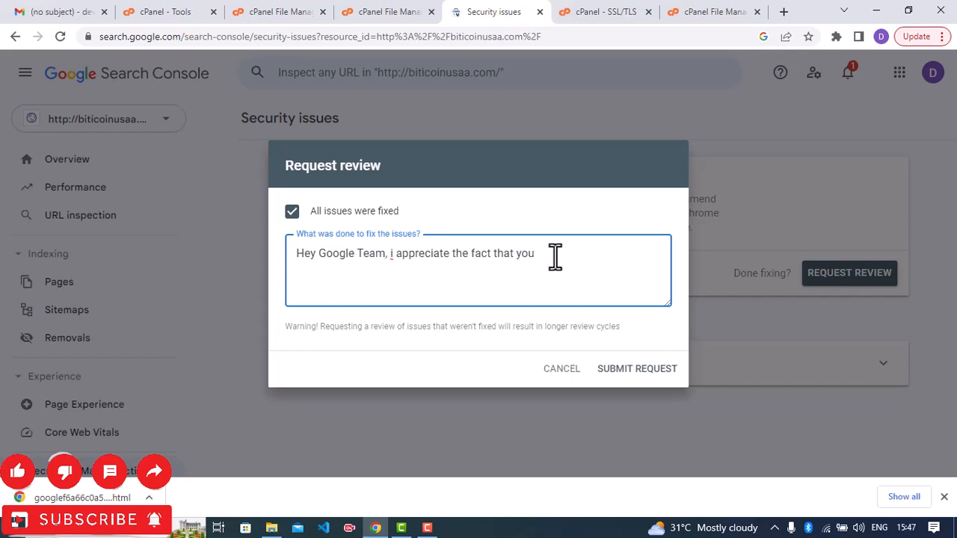
key(Backspace)
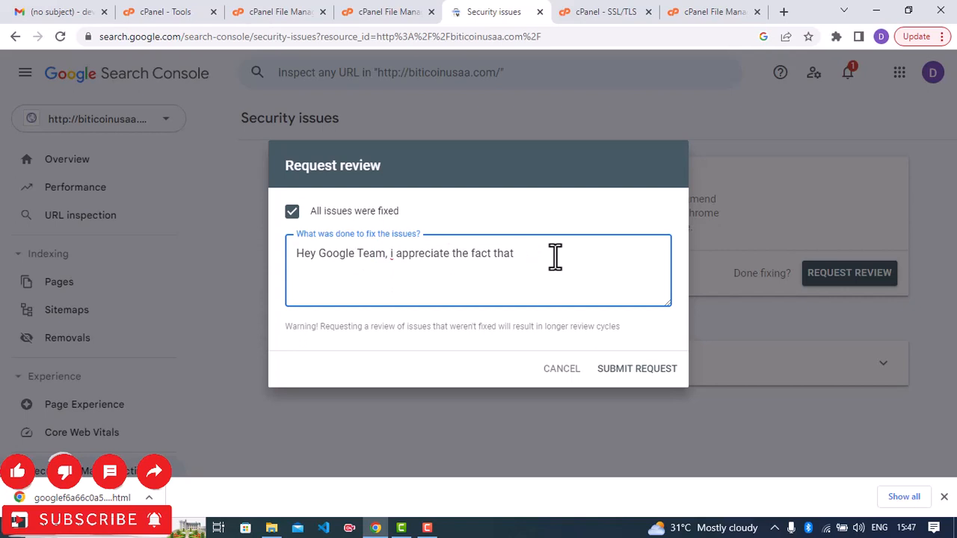
text(Go)
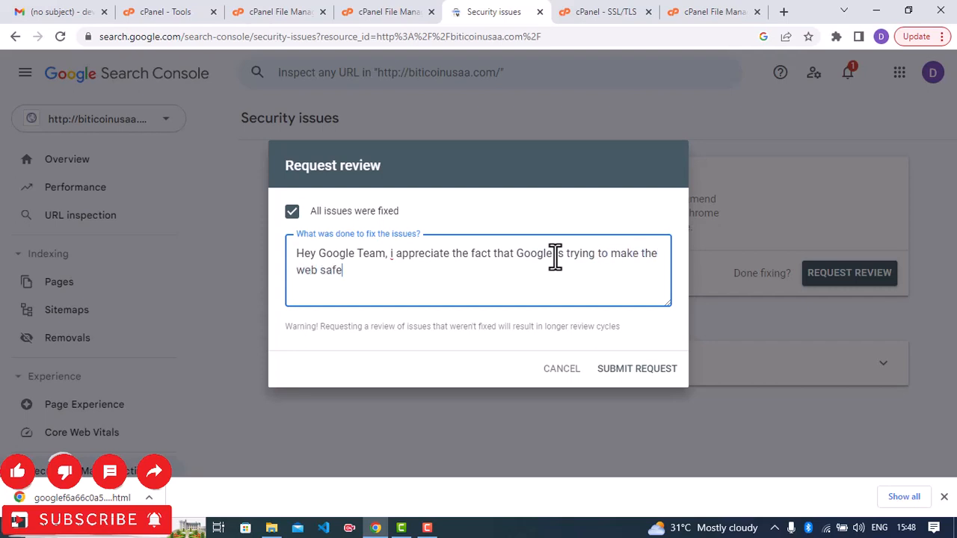
text(, my w)
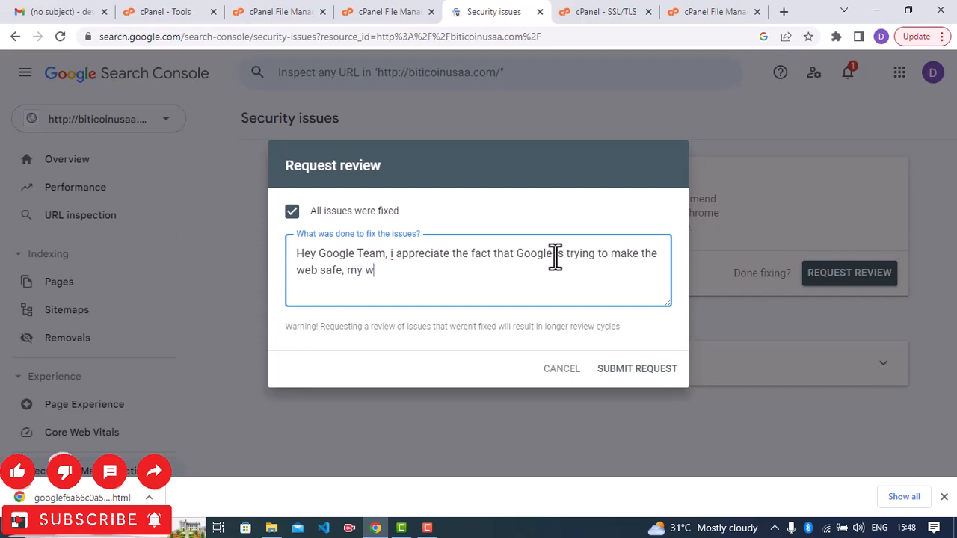
text(ebsite)
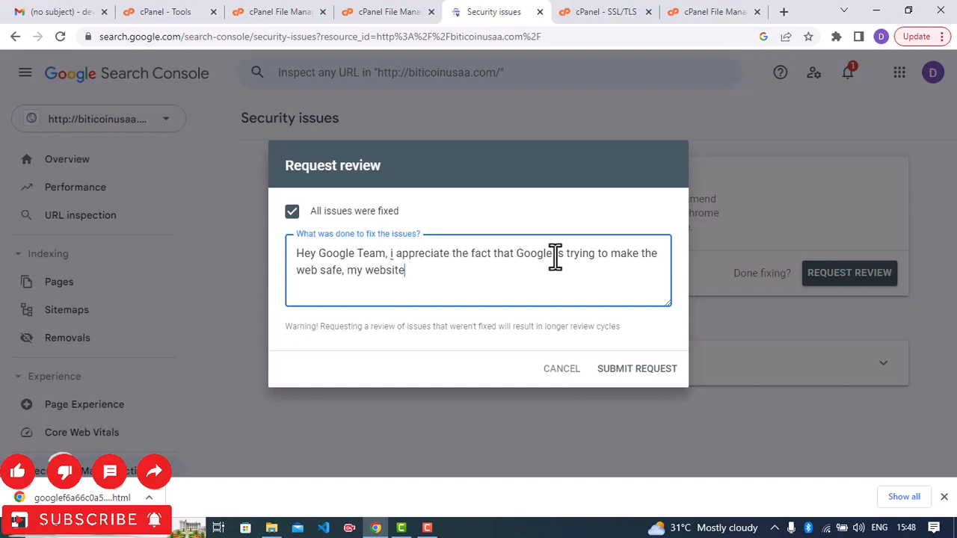
text(" ")
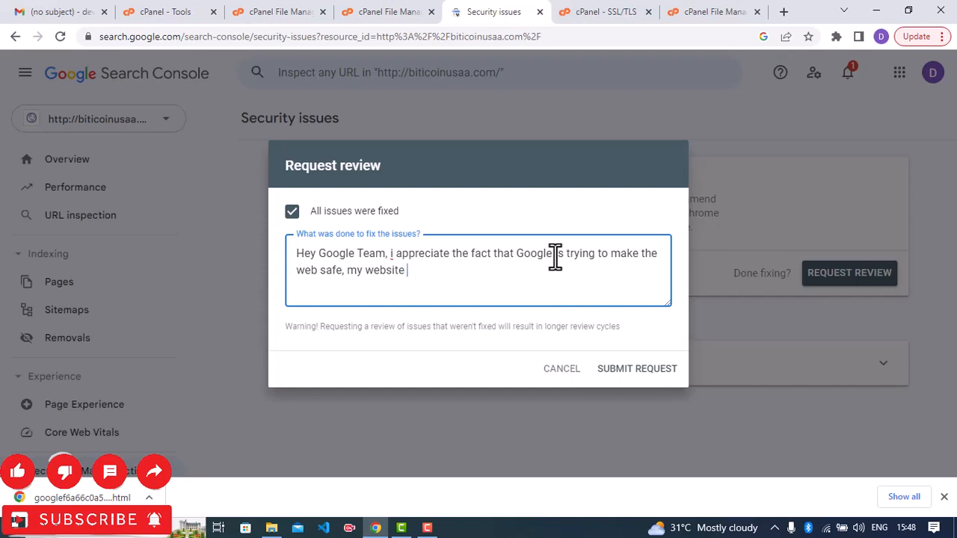
text(is safe)
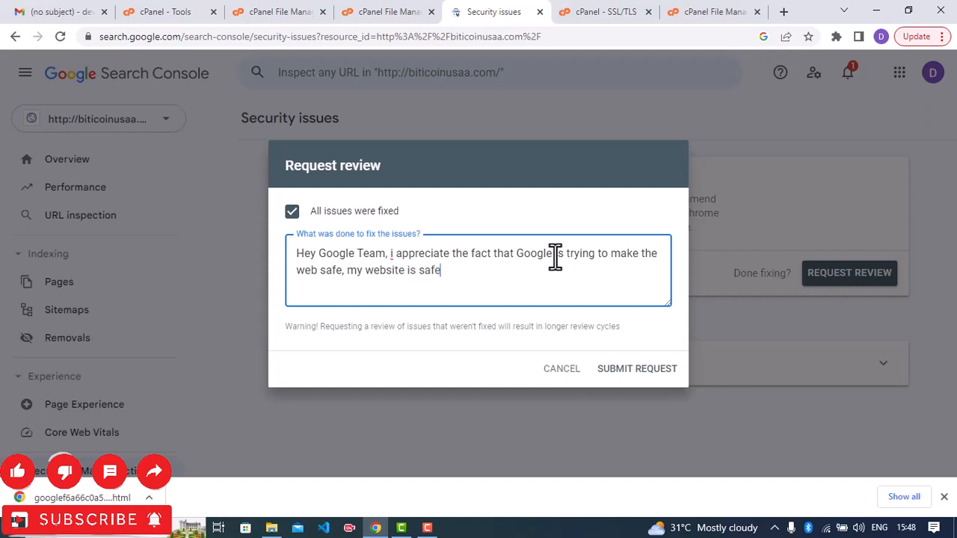
text(and not use for any fraudulence)
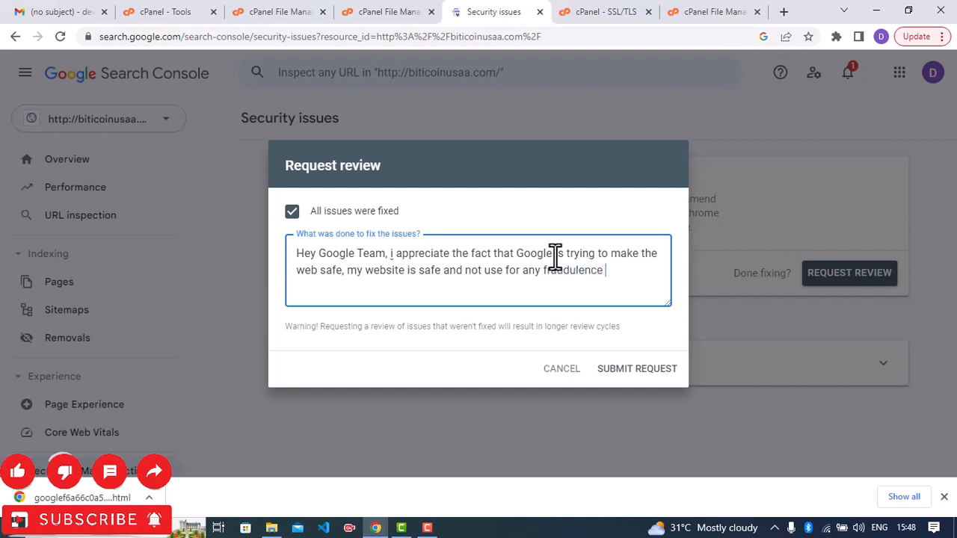
text(activit)
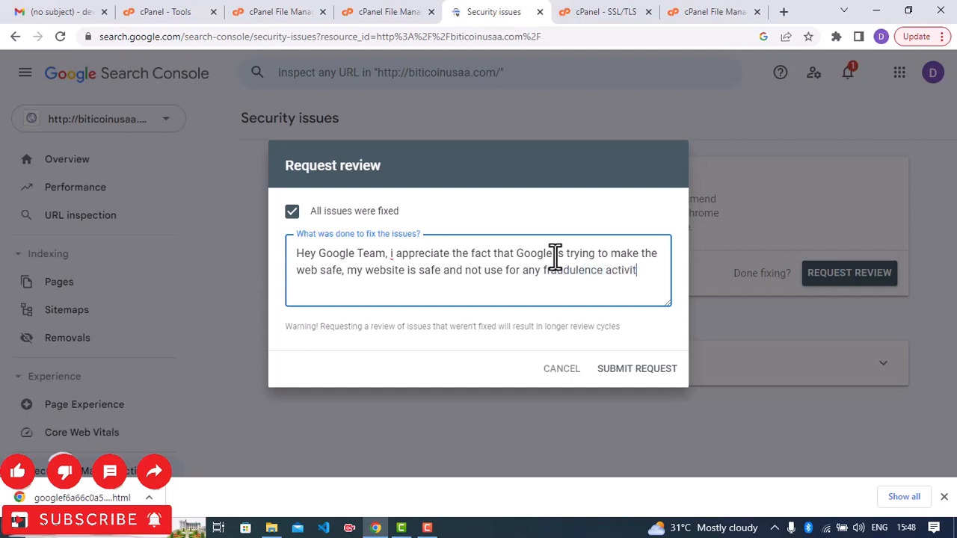
text(y.)
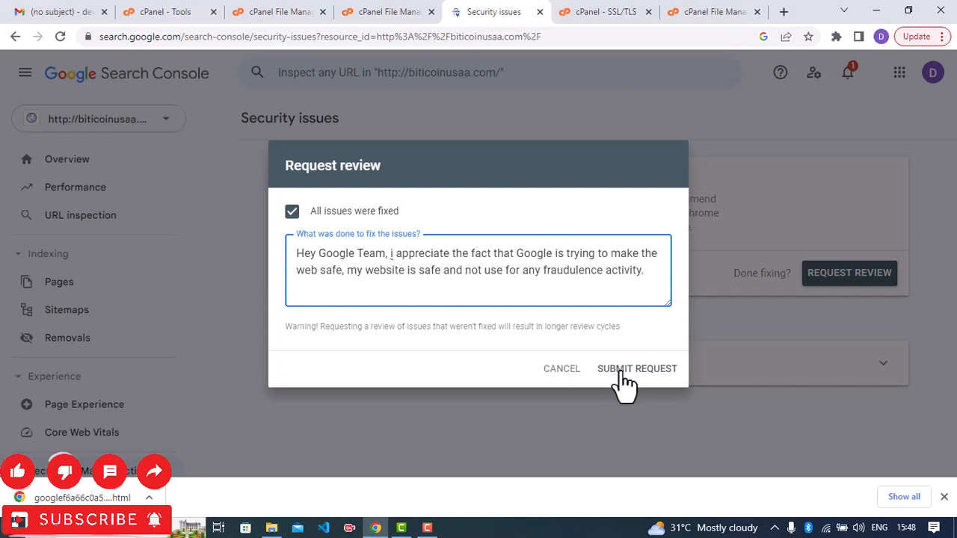
Submit the security review request and open the site's Messages panel.
click(637, 368)
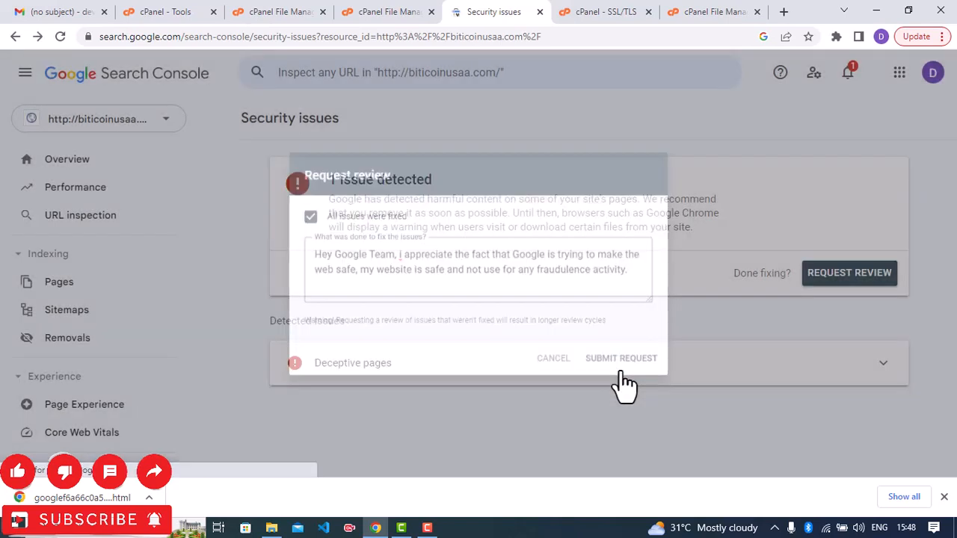
click(621, 358)
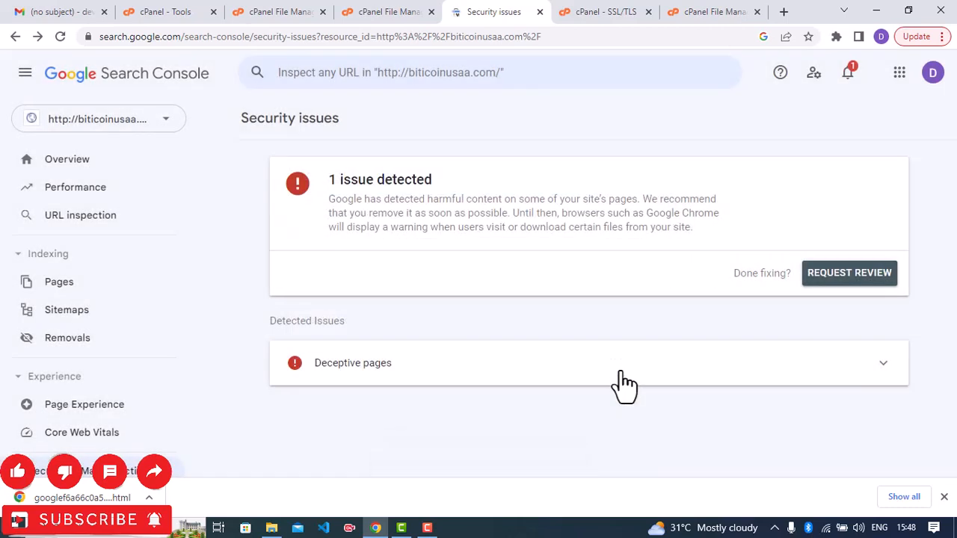
mouse_move(822, 277)
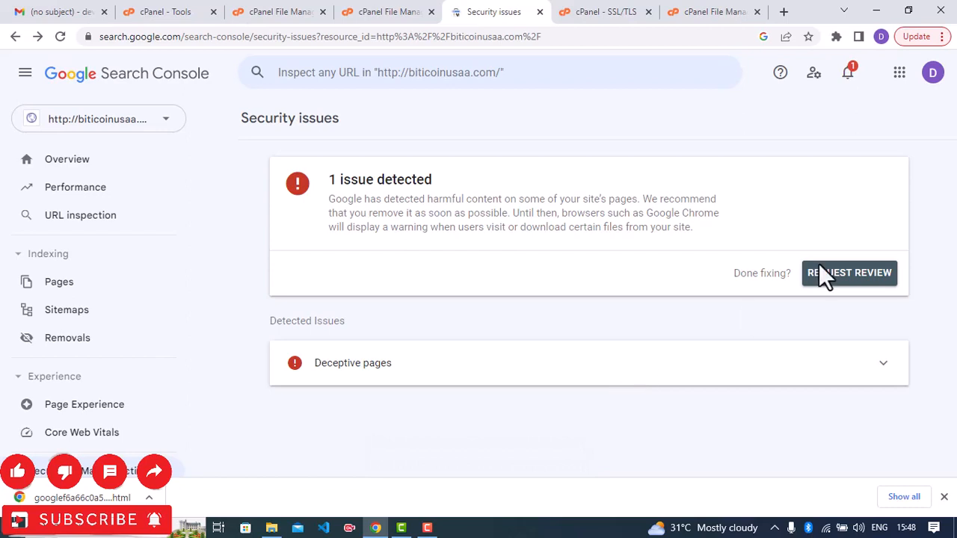
mouse_move(932, 72)
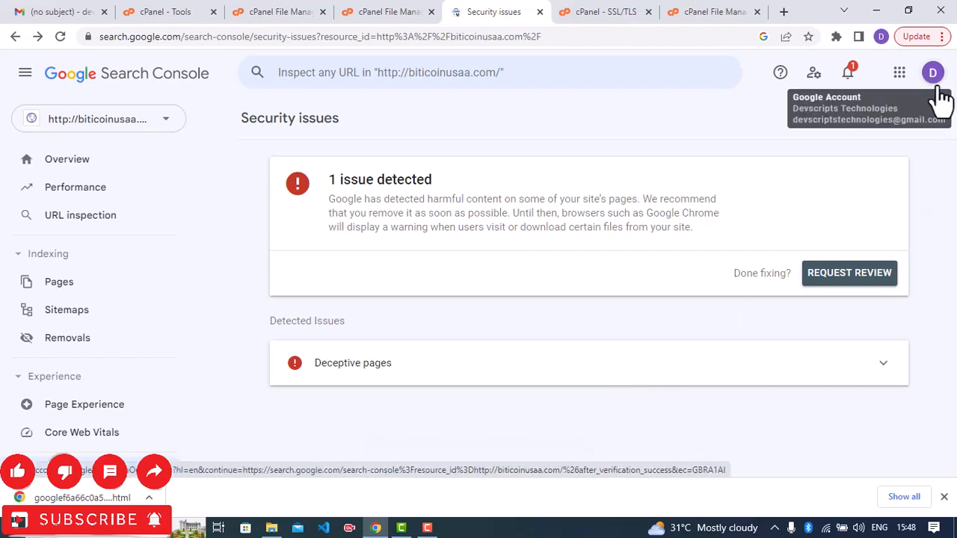
click(848, 72)
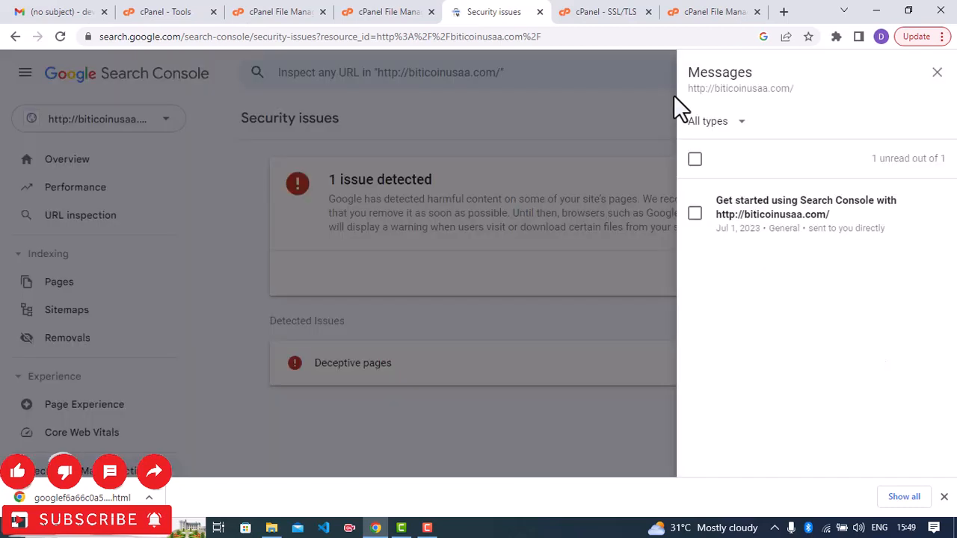